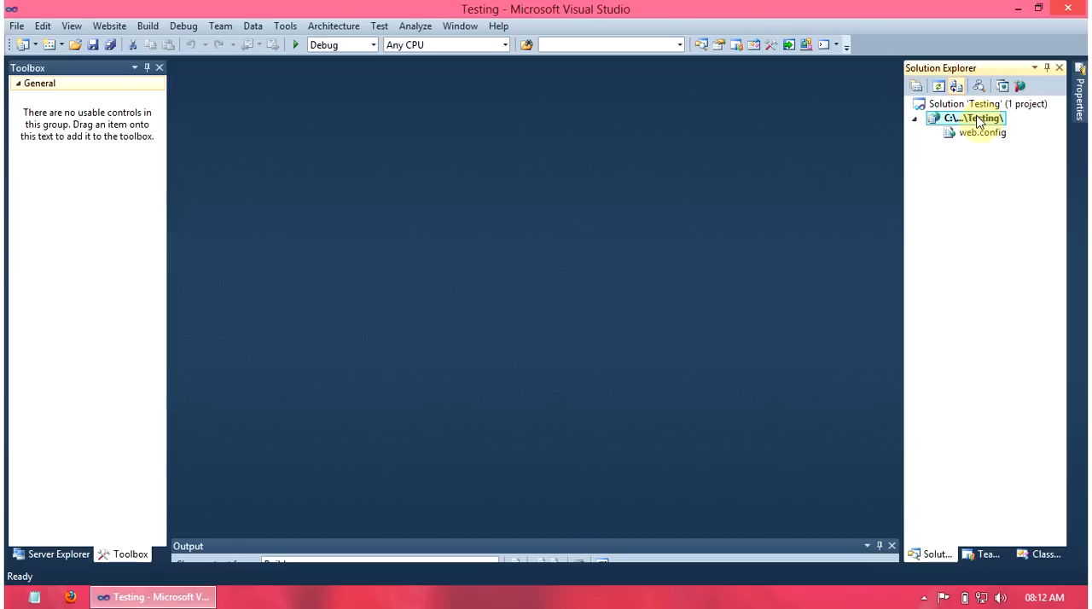
- Add a new Web Form named Default.aspx to the Testing website from Solution Explorer
right_click(966, 118)
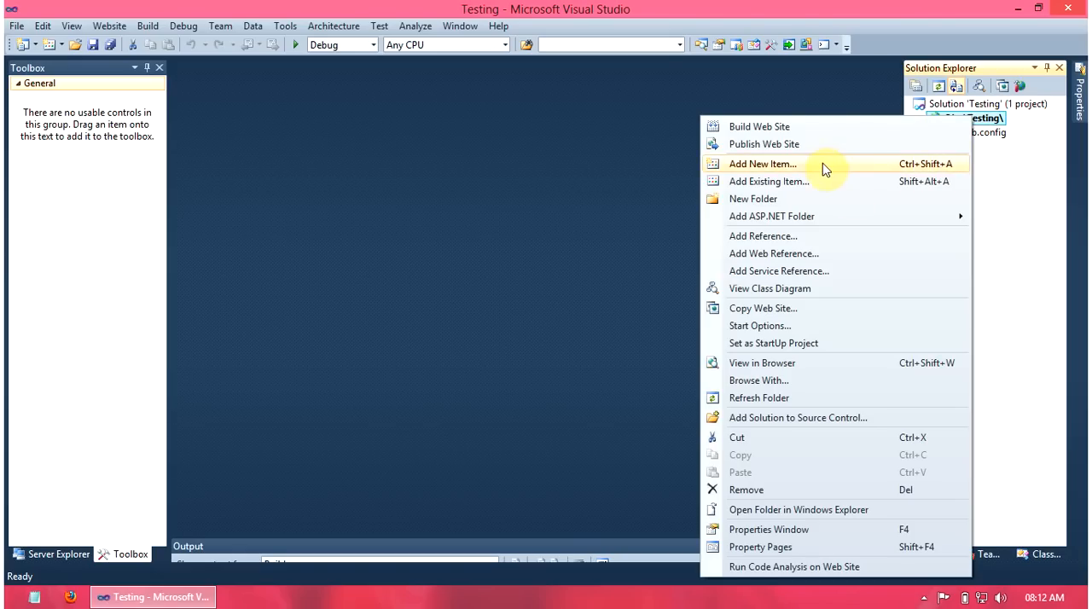
left_click(760, 164)
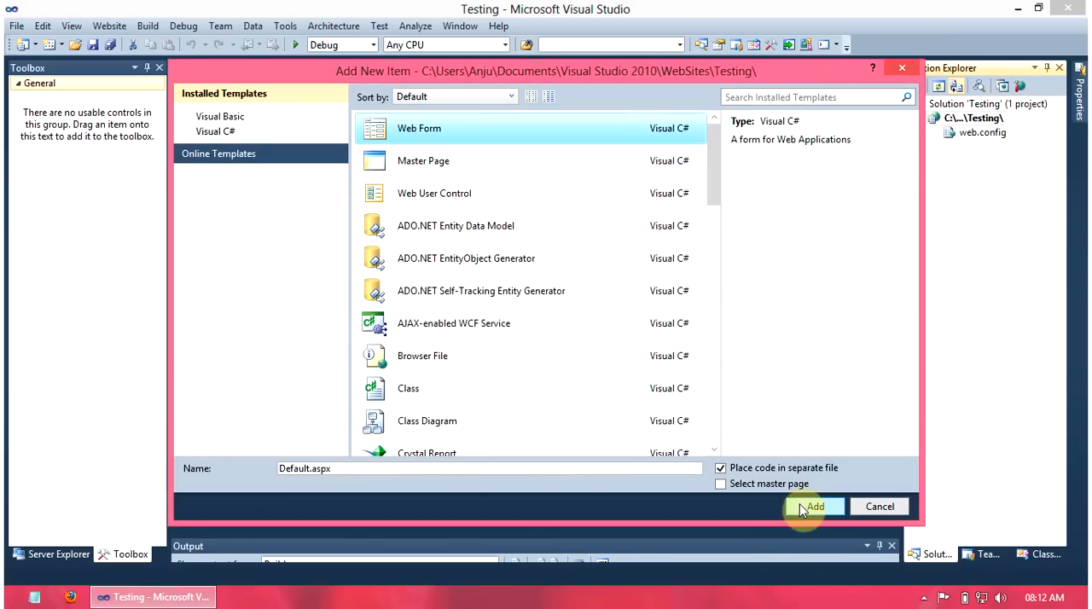
left_click(815, 505)
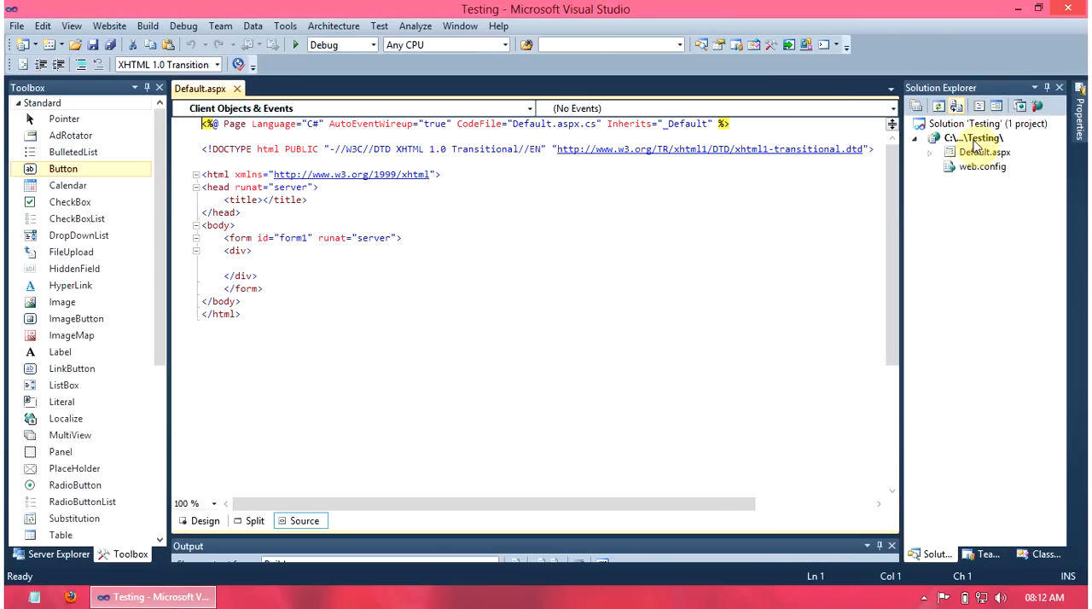
- Create a folder named resume in the Testing website via Solution Explorer
right_click(975, 136)
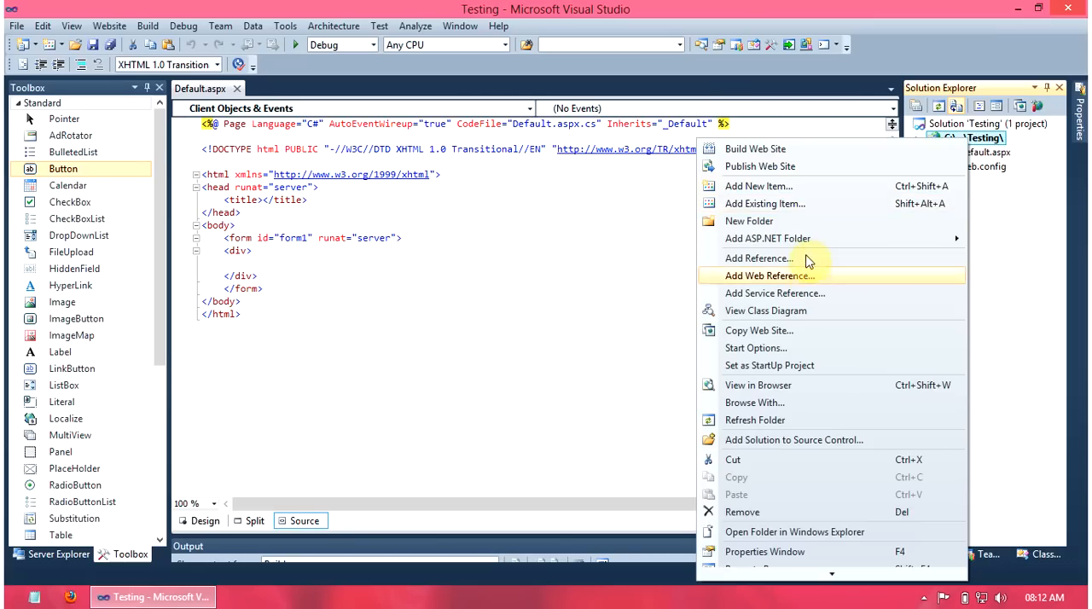
left_click(747, 222)
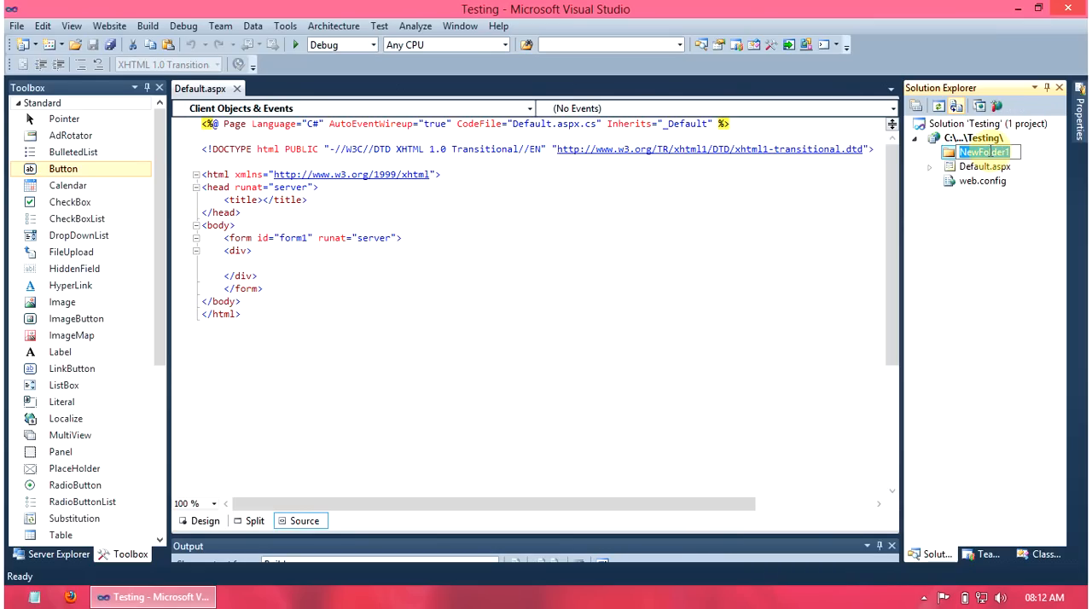
type("resume")
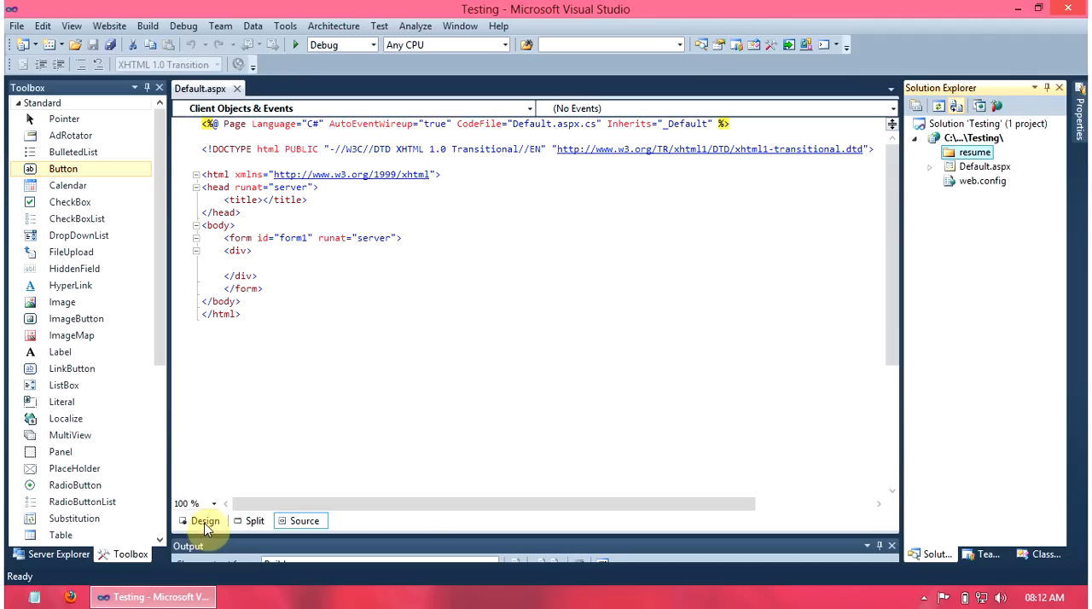
- In Design view add the text Resume, a FileUpload and a Button, then generate Button1_Click
left_click(204, 520)
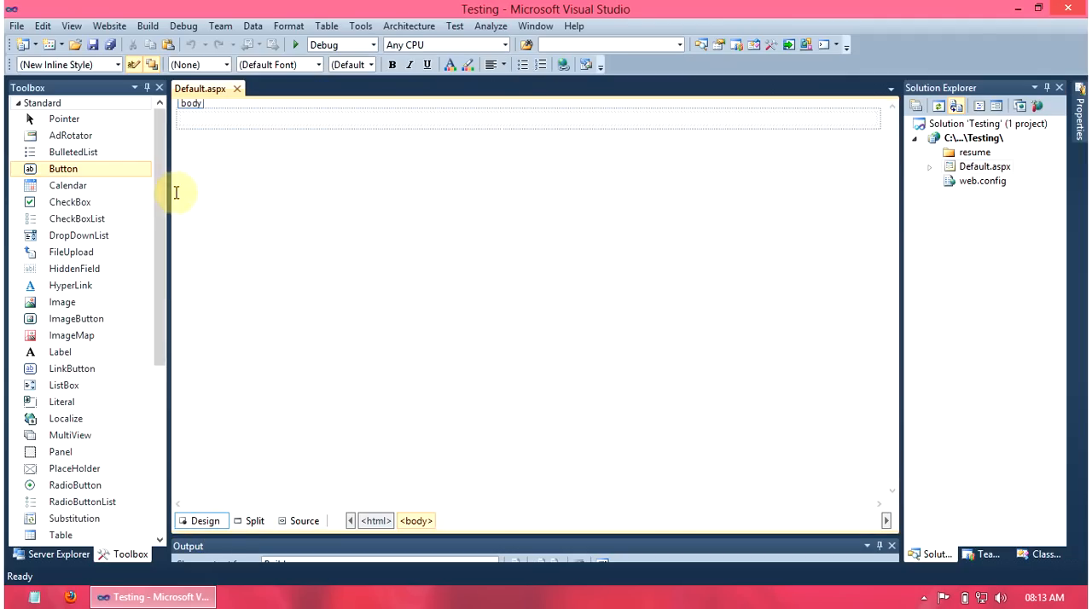
type("Resume")
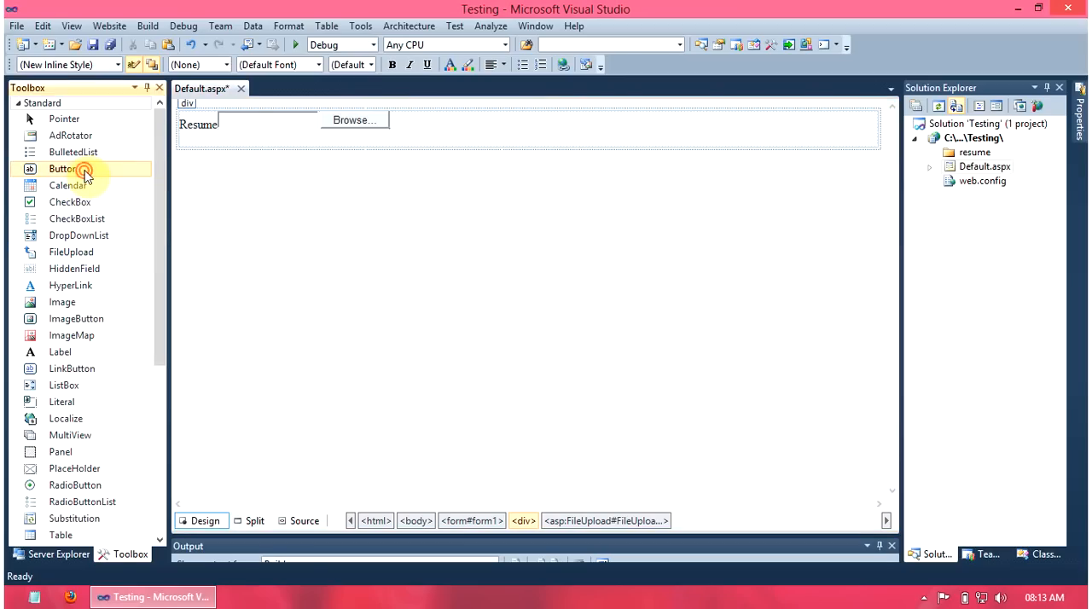
left_click_drag(62, 167, 201, 144)
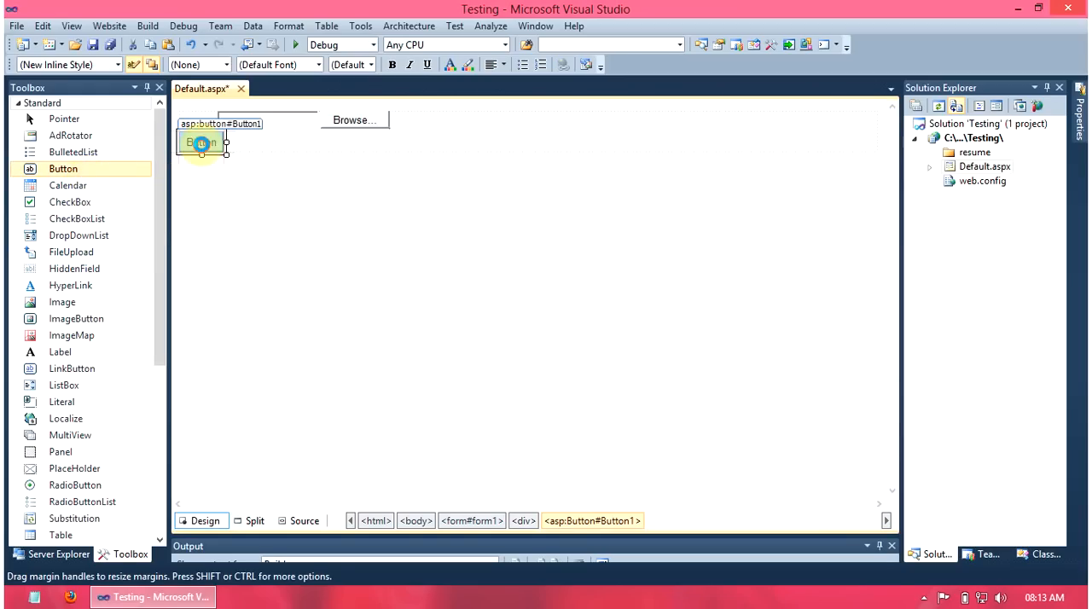
double_click(202, 144)
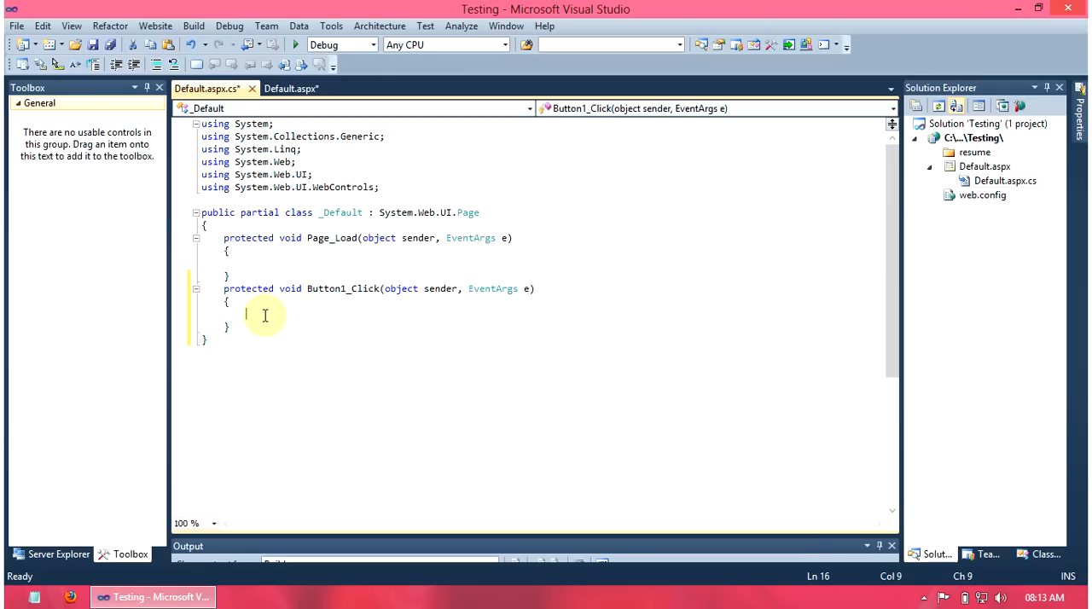
- Begin the handler with FileUpload1.SaveAs(Server.MapPath(" in Button1_Click
type("Fu")
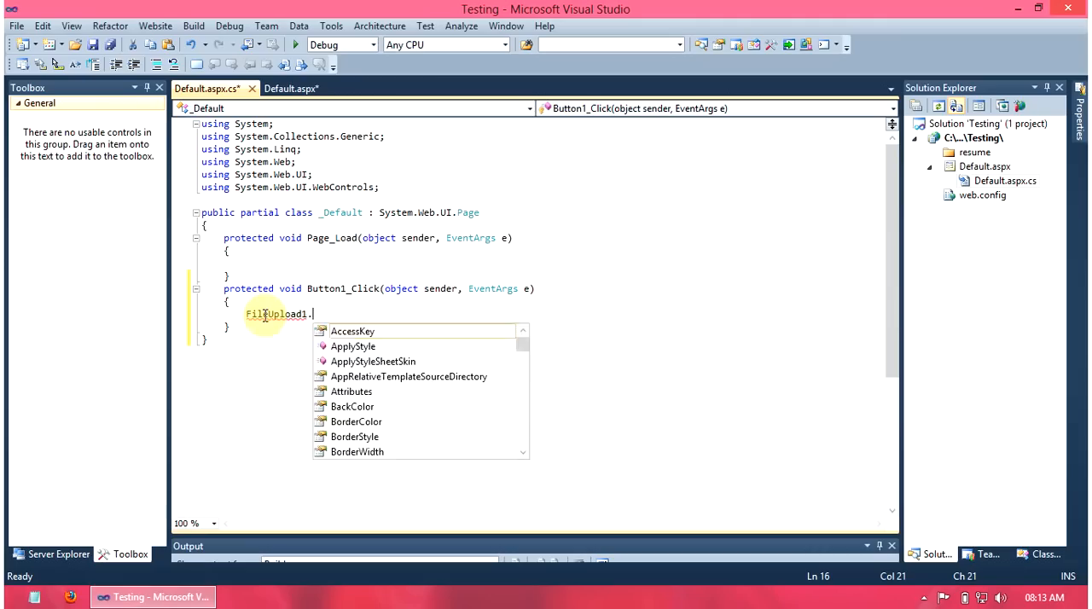
type("SaveAs")
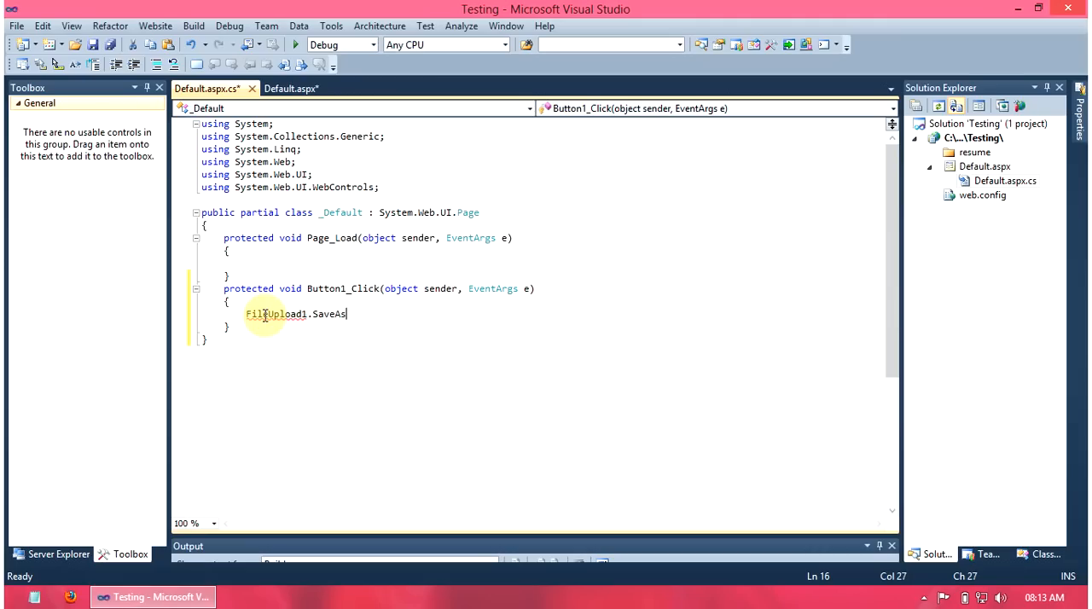
type("(")
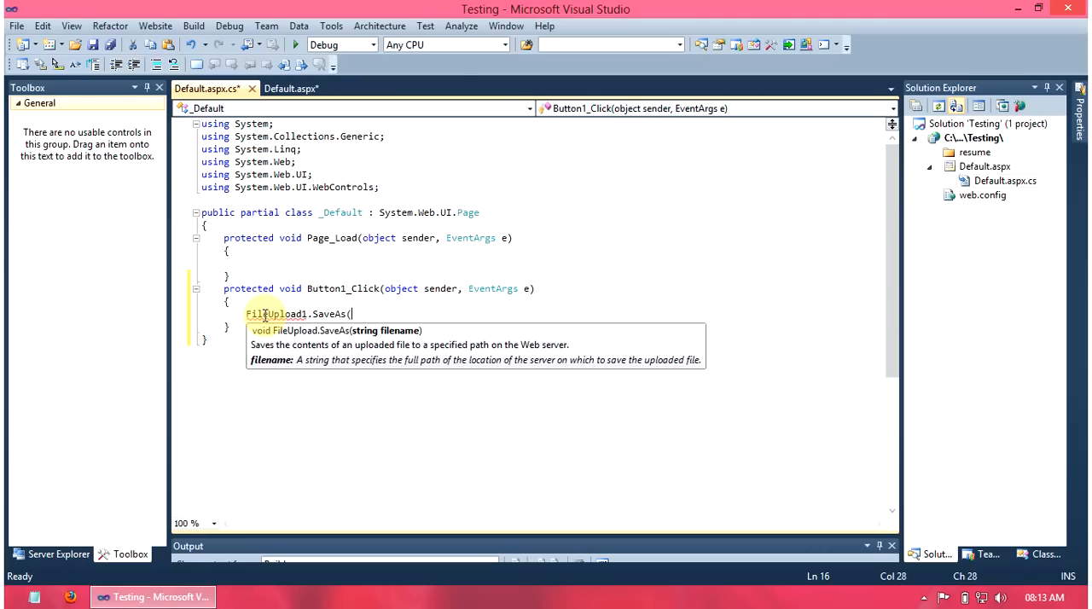
type("ser")
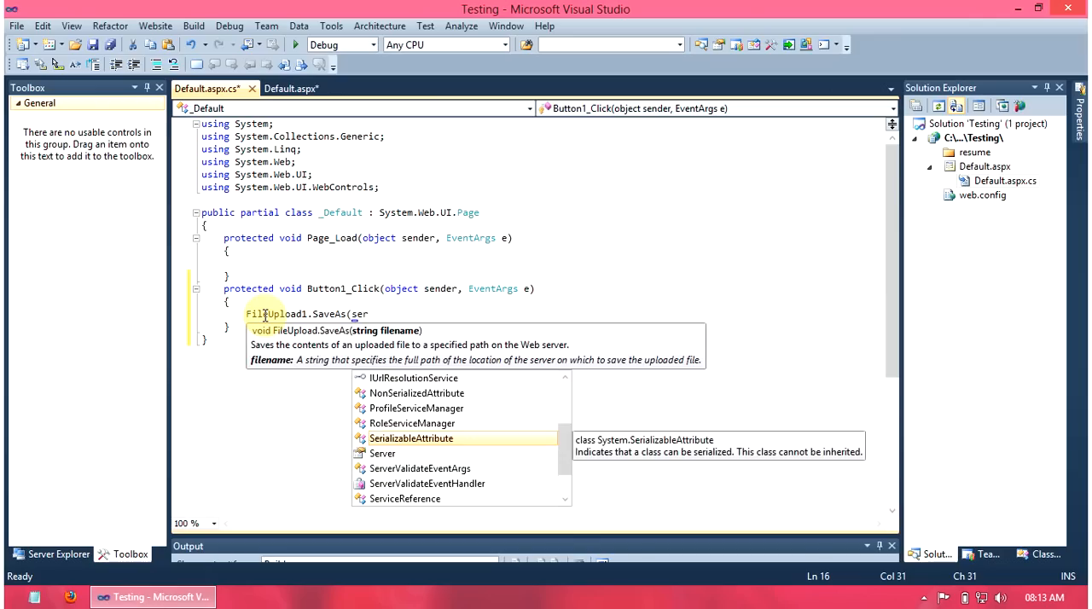
type("Server.")
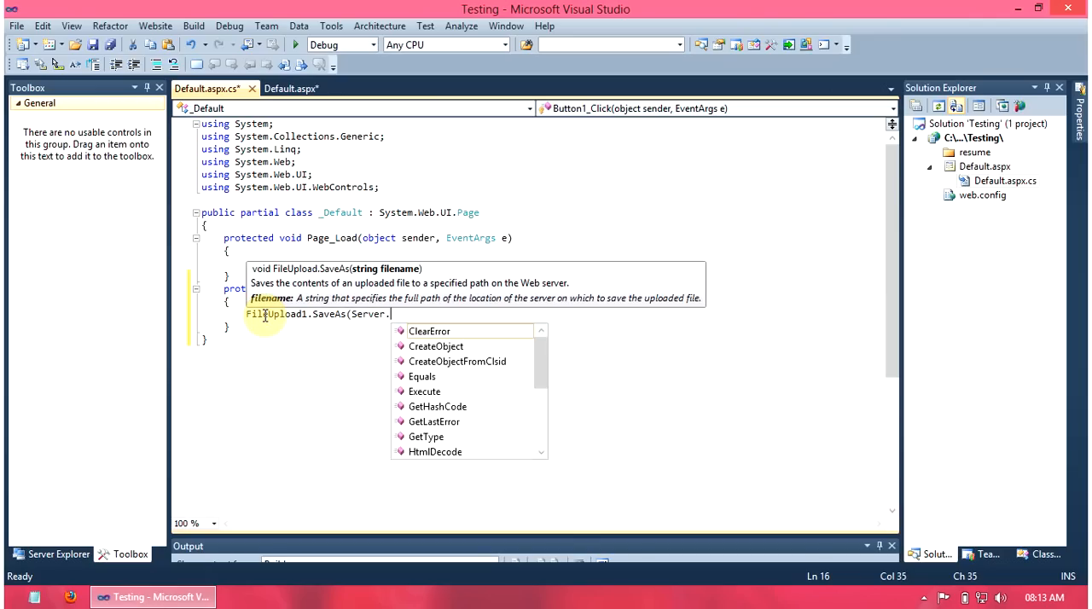
type("ma")
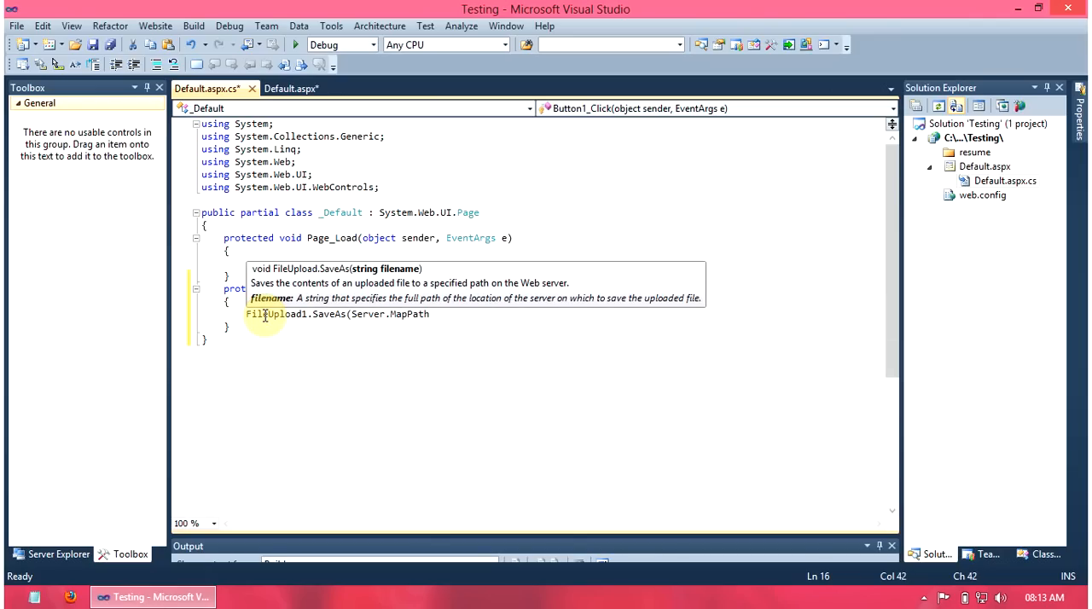
type("(\"")
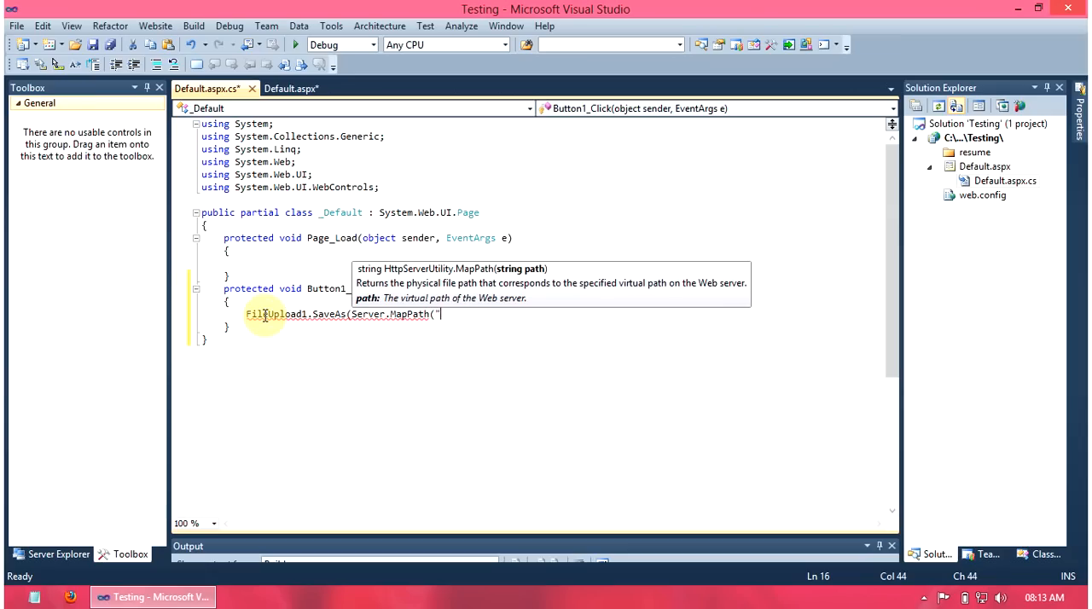
- Continue the path as "resume\\"+fil, correcting the misspelled folder name resume
type("reusme")
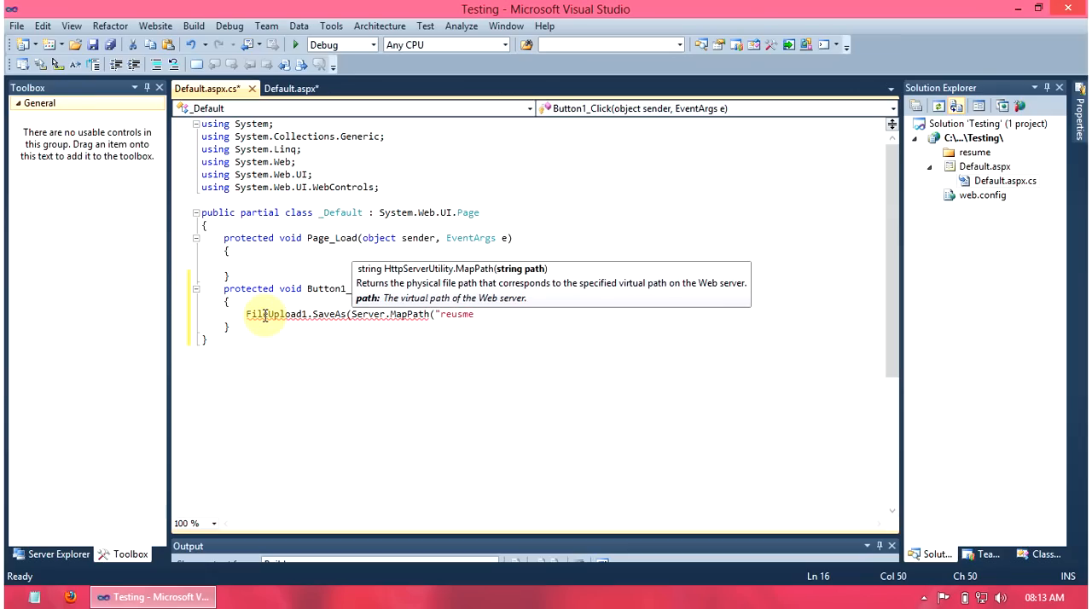
key("BackSpace")
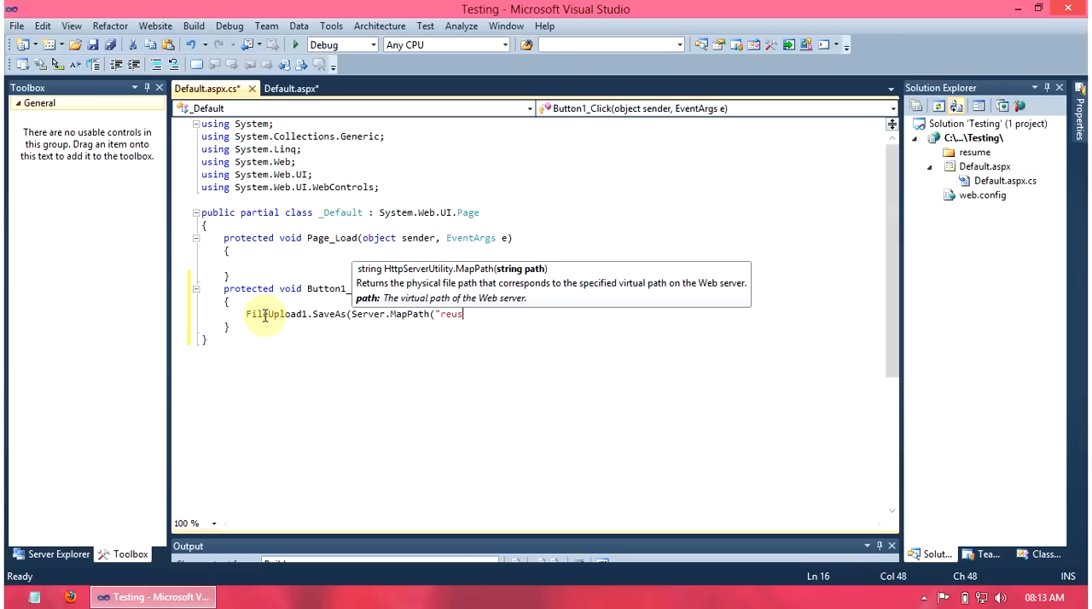
type("me")
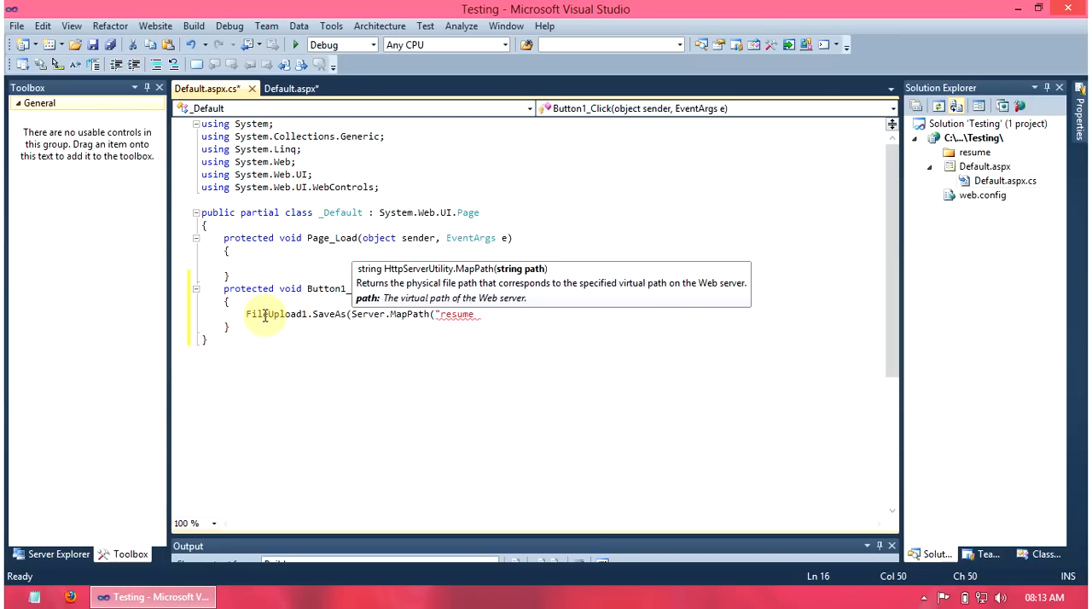
type("\\\\")
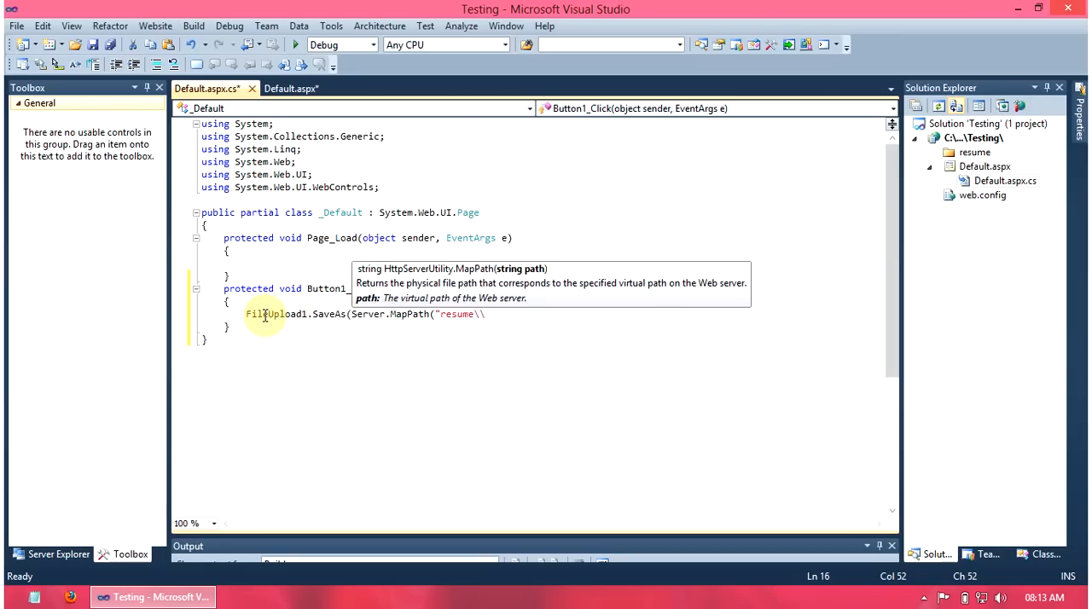
type("+")
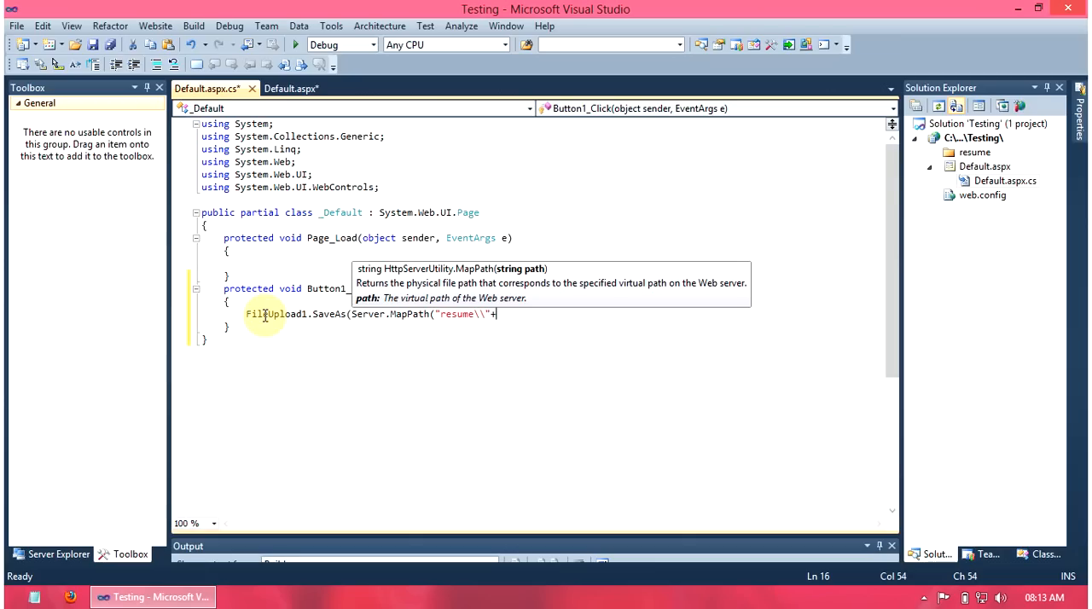
type("fil")
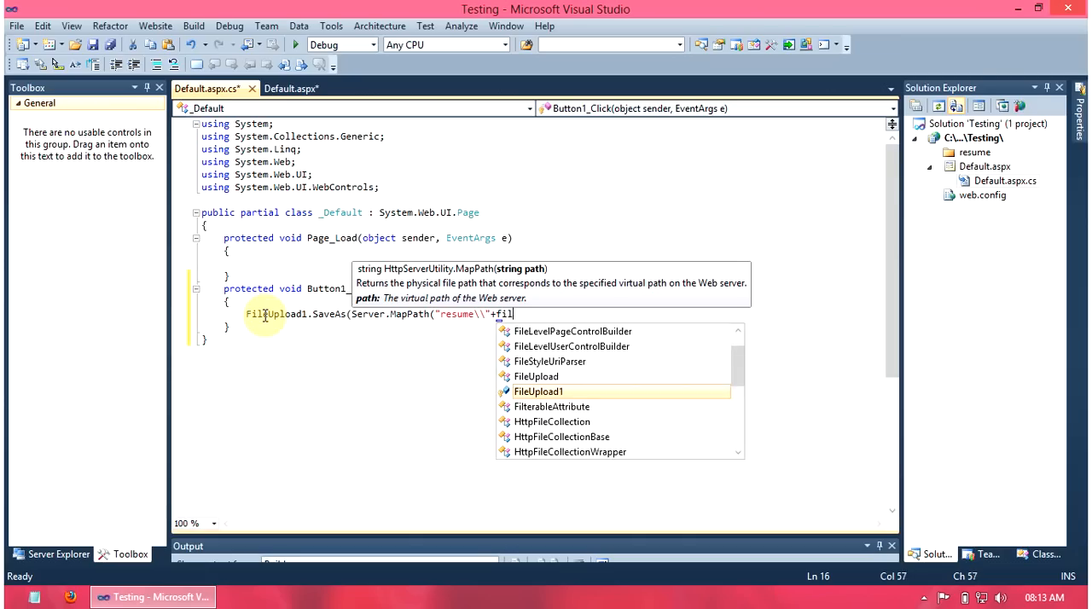
- Complete the statement as SaveAs(Server.MapPath("resume\\" + FileUpload1.FileName + ".docx"));
key("Tab")
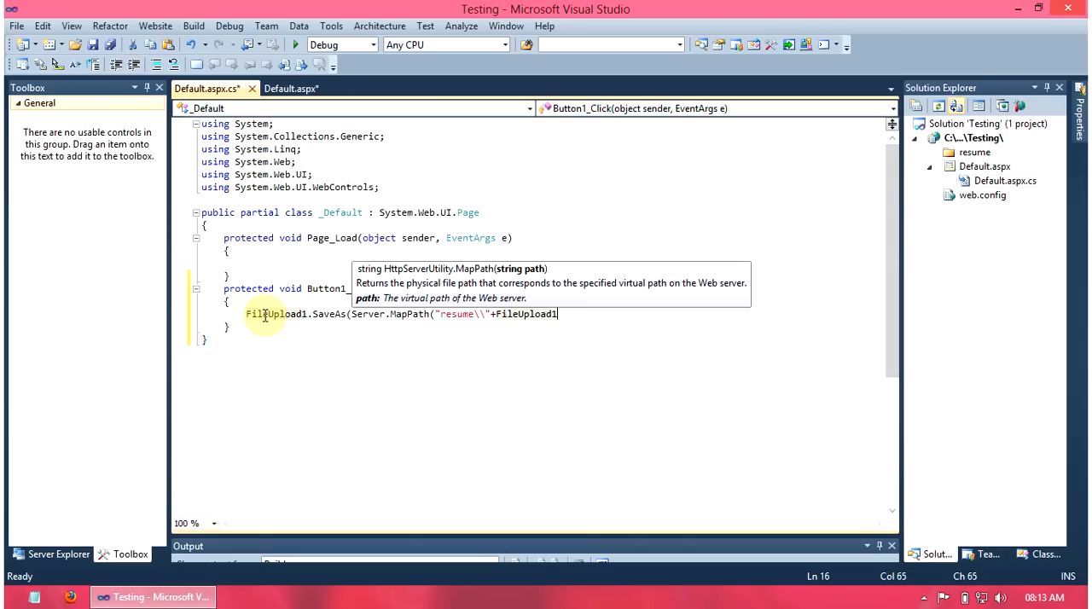
type(".fileName")
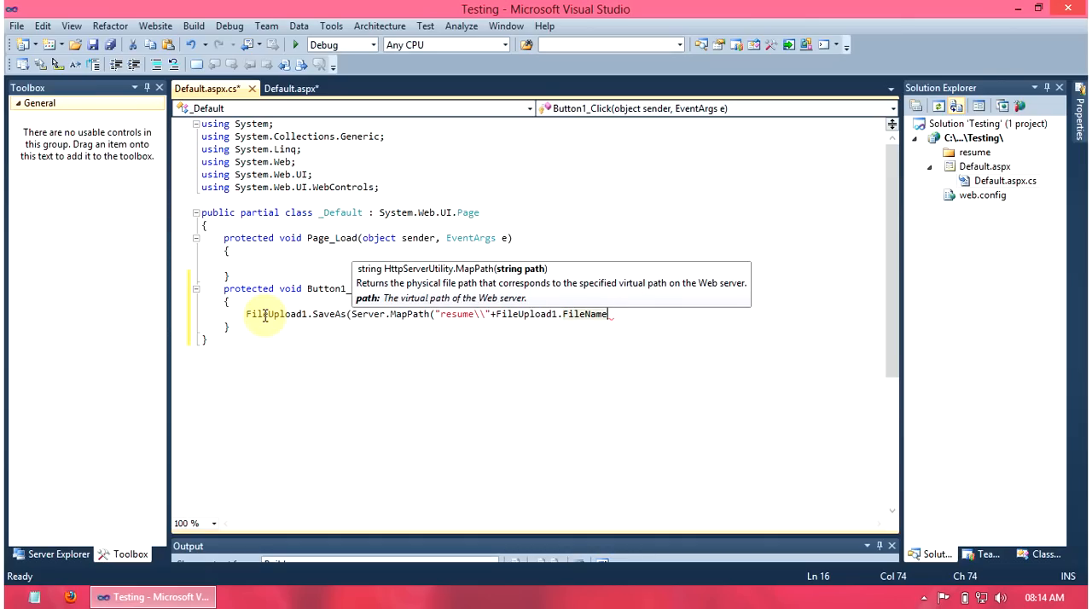
type("+\".docx")
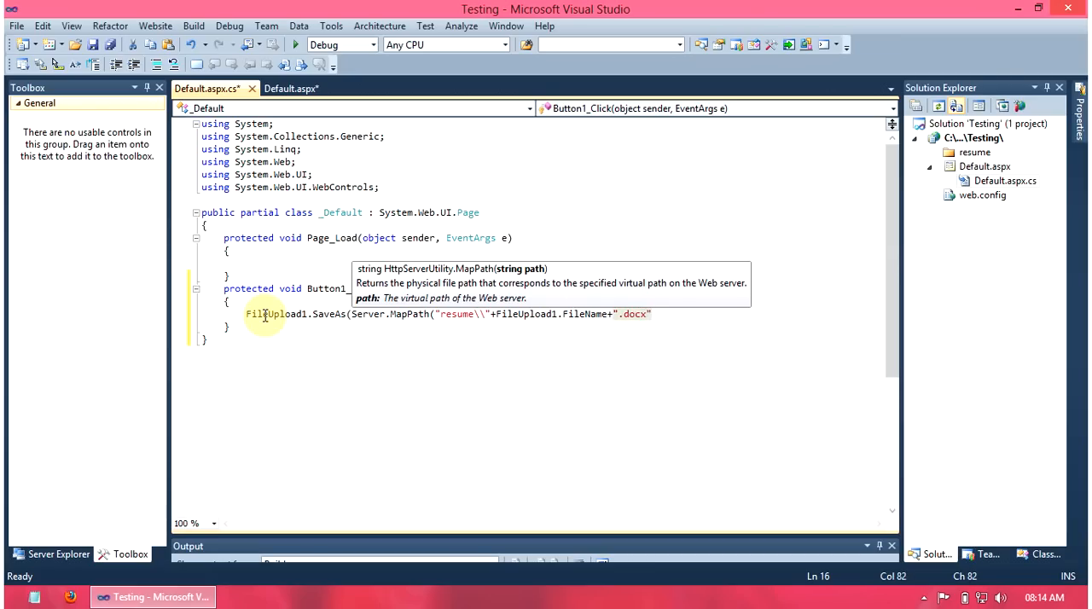
type("));")
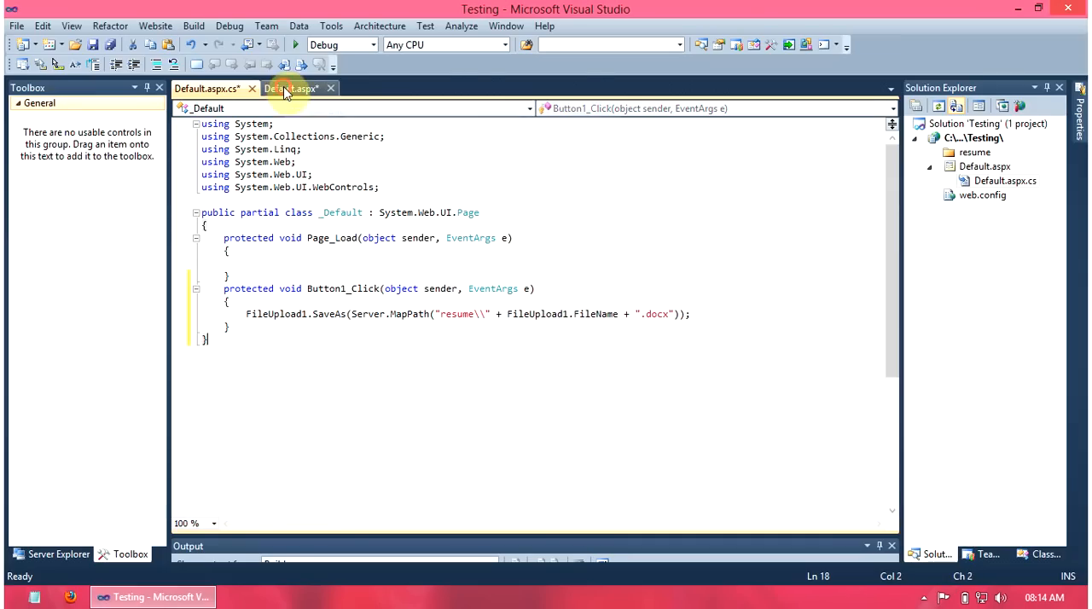
- Run Default.aspx from Visual Studio, choosing Run without debugging in the prompt
left_click(290, 86)
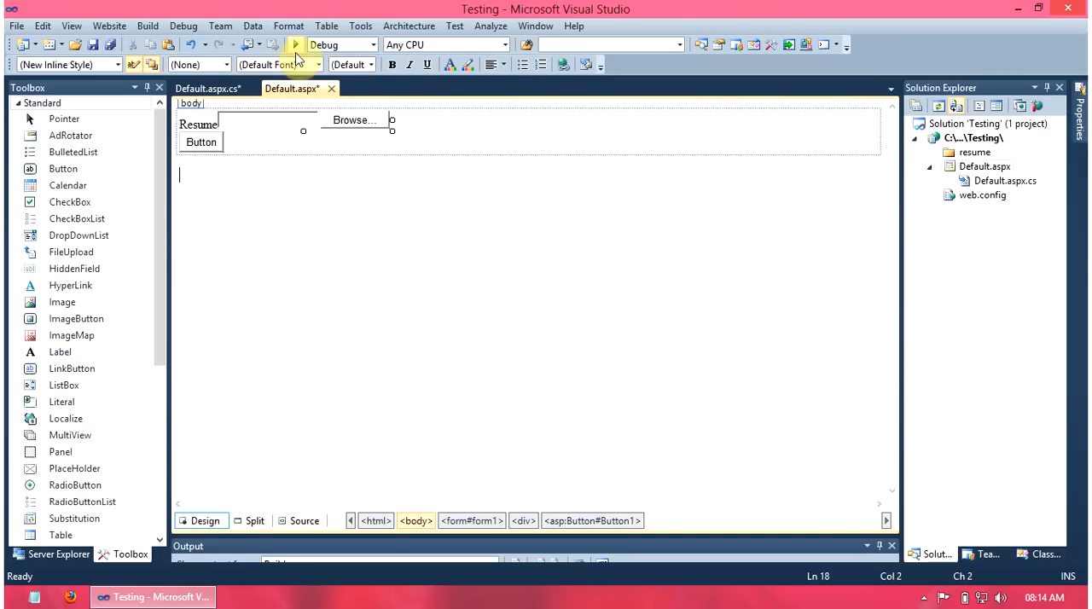
left_click(295, 45)
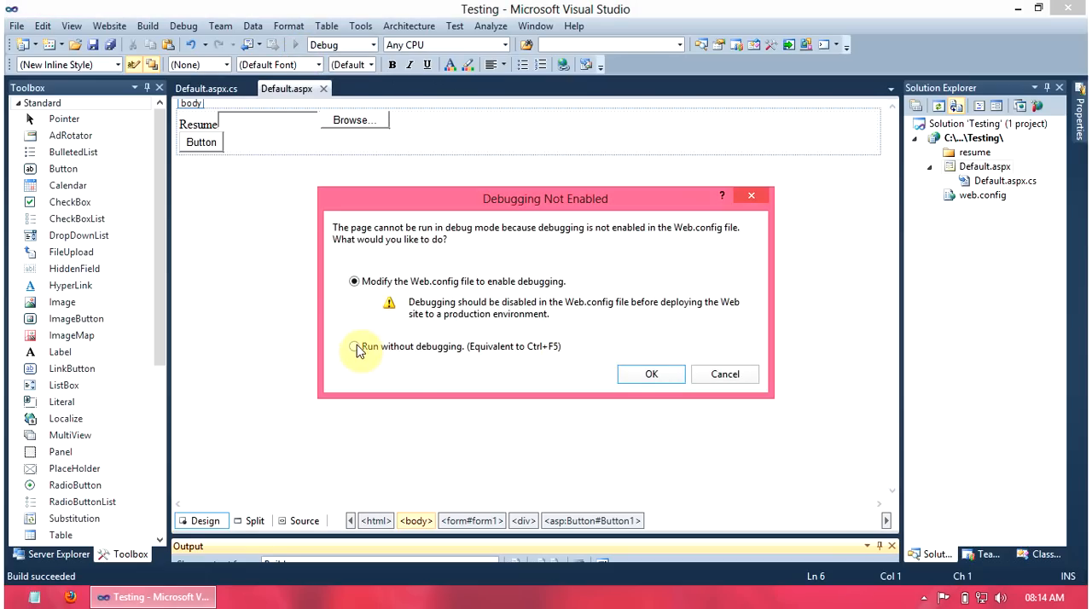
left_click(650, 373)
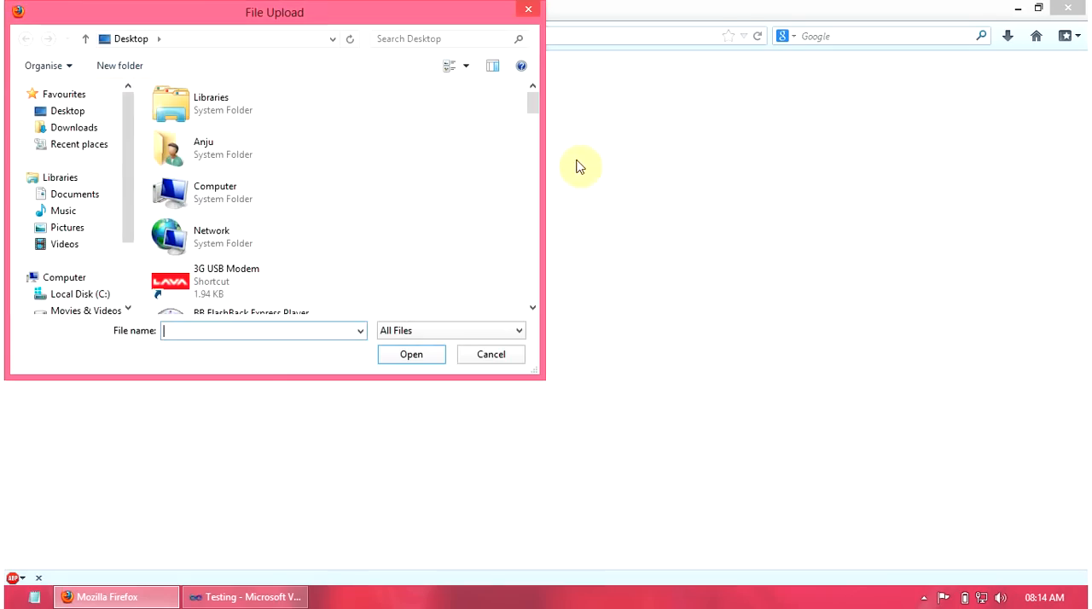
- Upload a Word file through the page, then refresh Solution Explorer to see it under resume
left_click_drag(530, 103, 530, 170)
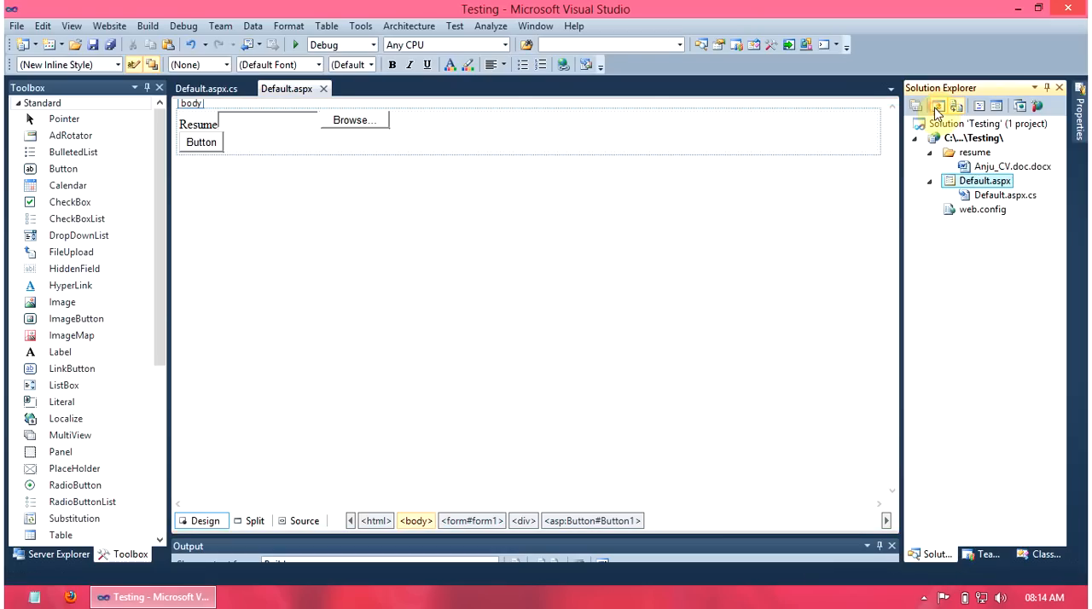
left_click(1003, 166)
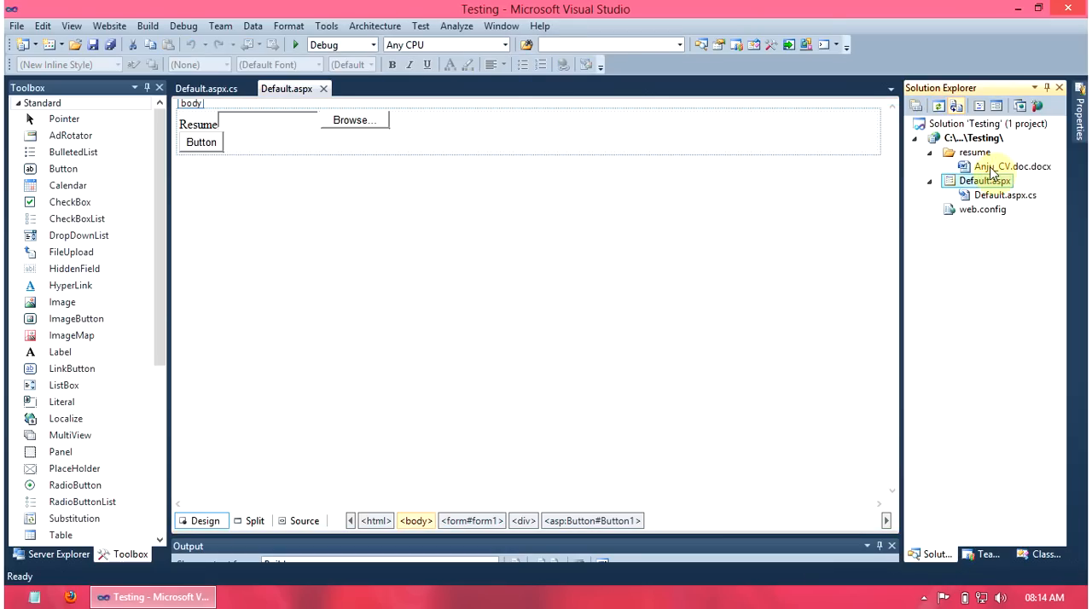